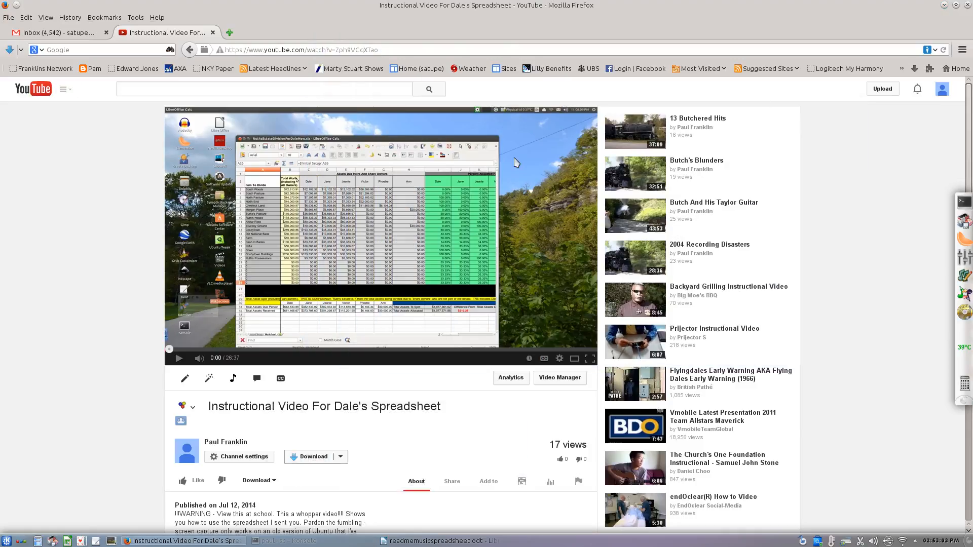
{"action": "mouse_move", "coordinate": [487, 221]}
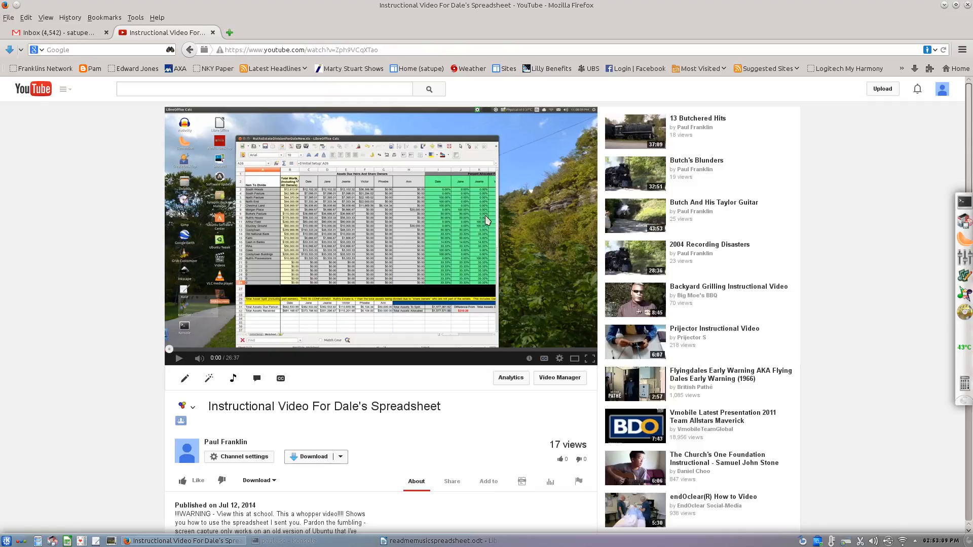
{"action": "mouse_move", "coordinate": [365, 224]}
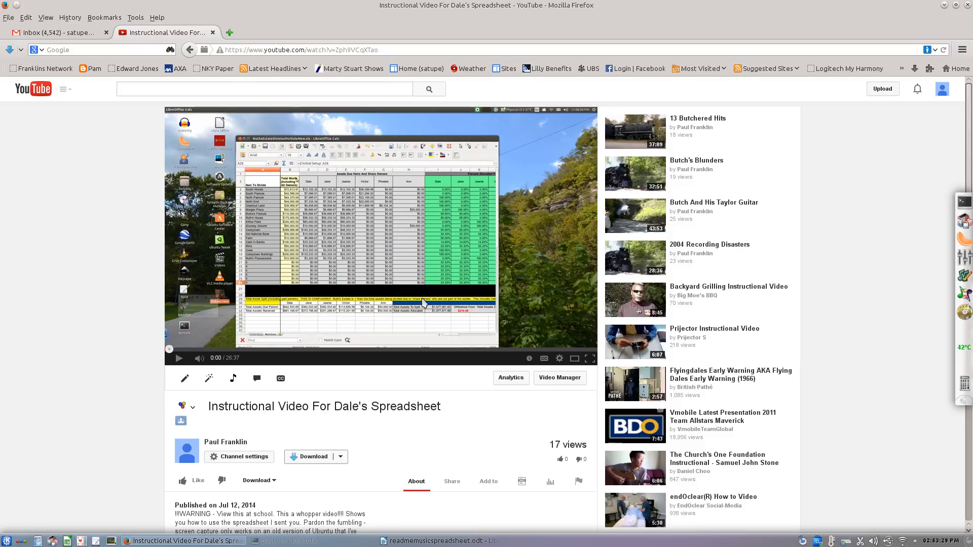
{"action": "mouse_move", "coordinate": [451, 332]}
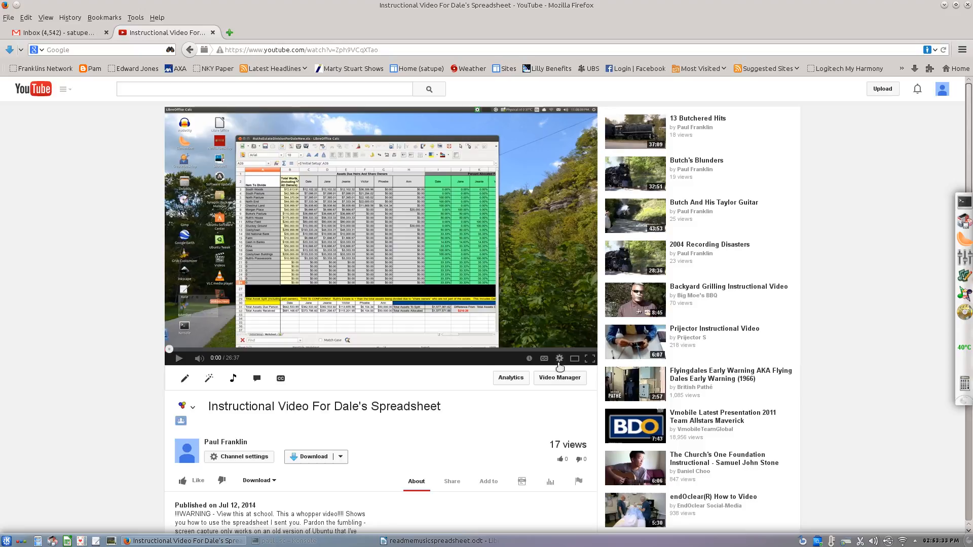
{"action": "mouse_move", "coordinate": [559, 359]}
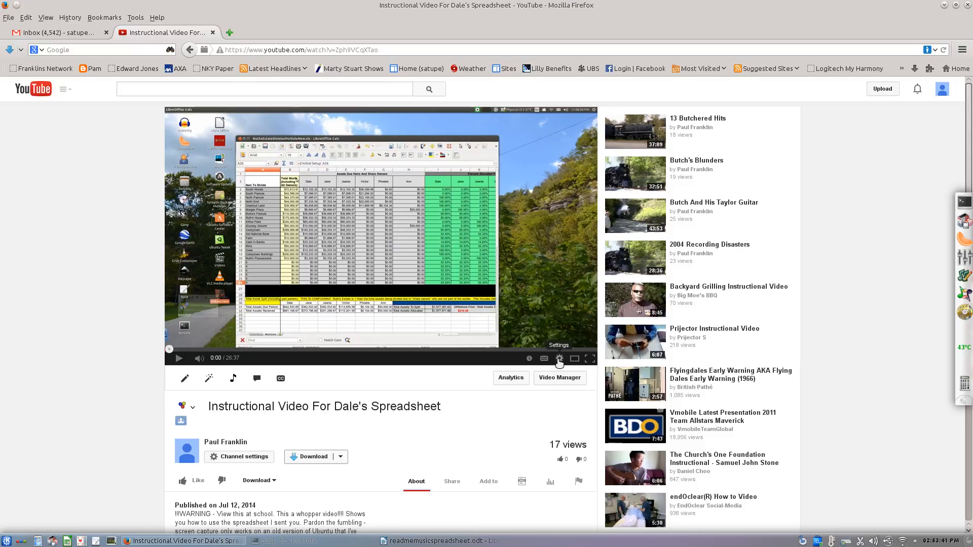
Step: Switch the spreadsheet tutorial video to 1080p HD quality and start playback
{"action": "left_click", "coordinate": [559, 359]}
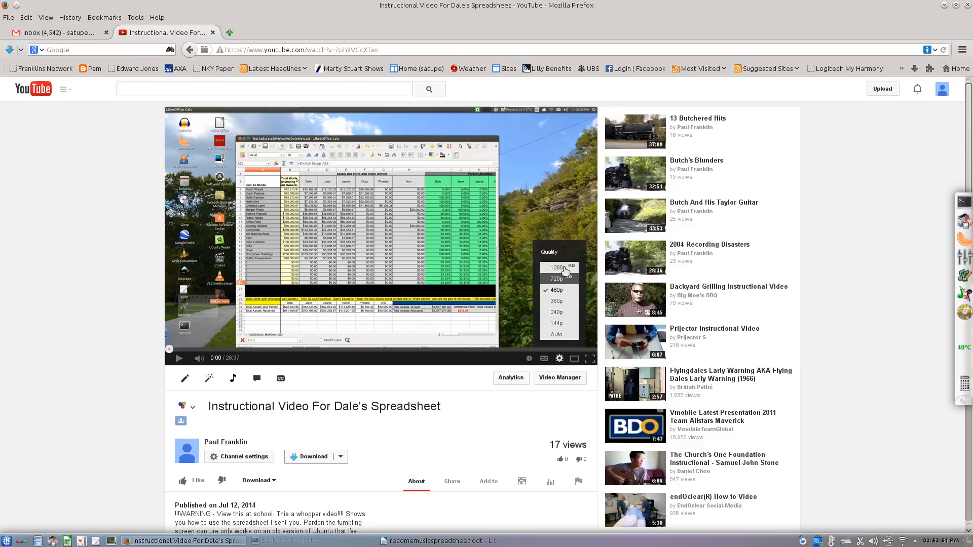
{"action": "left_click", "coordinate": [556, 278]}
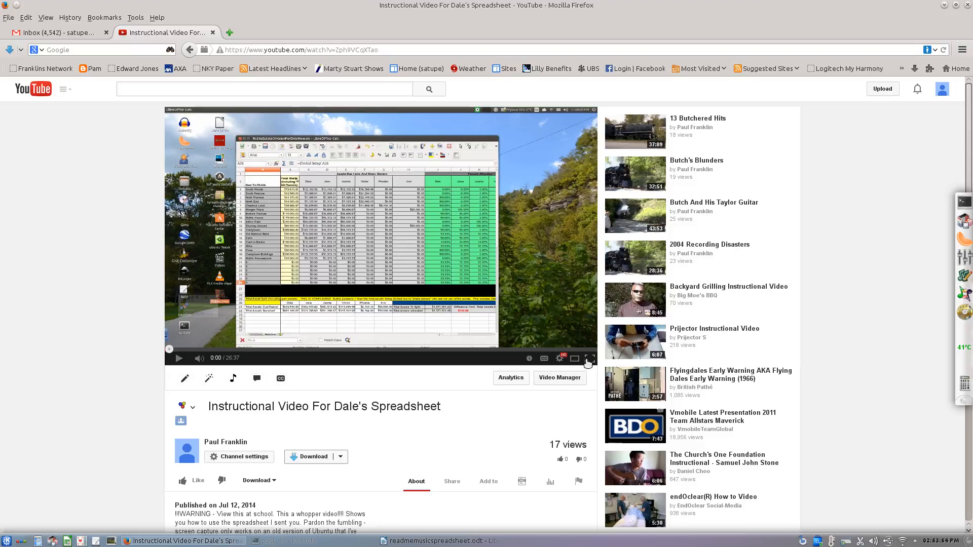
{"action": "left_click", "coordinate": [178, 358]}
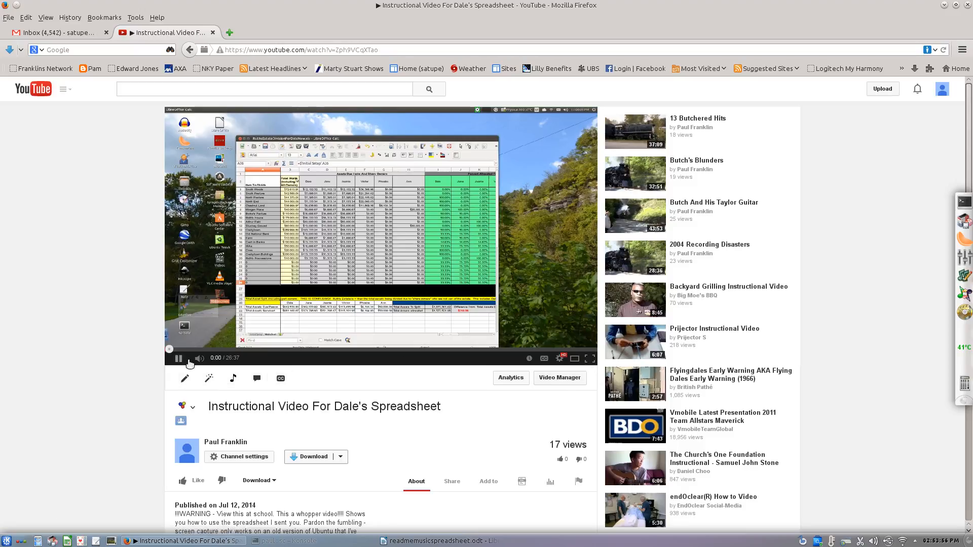